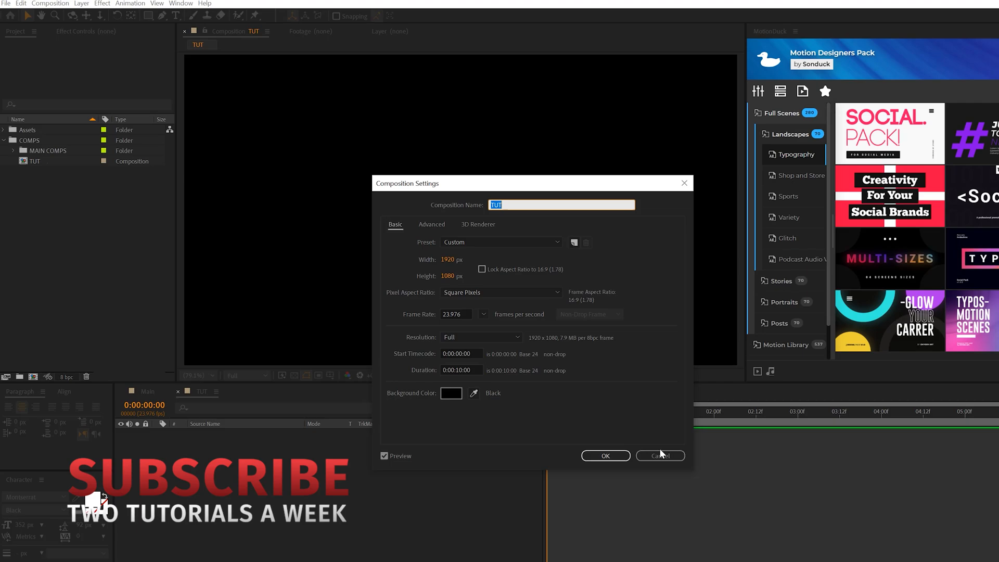
# Create a new 4000 by 2000 composition.
pyautogui.click(604, 456)
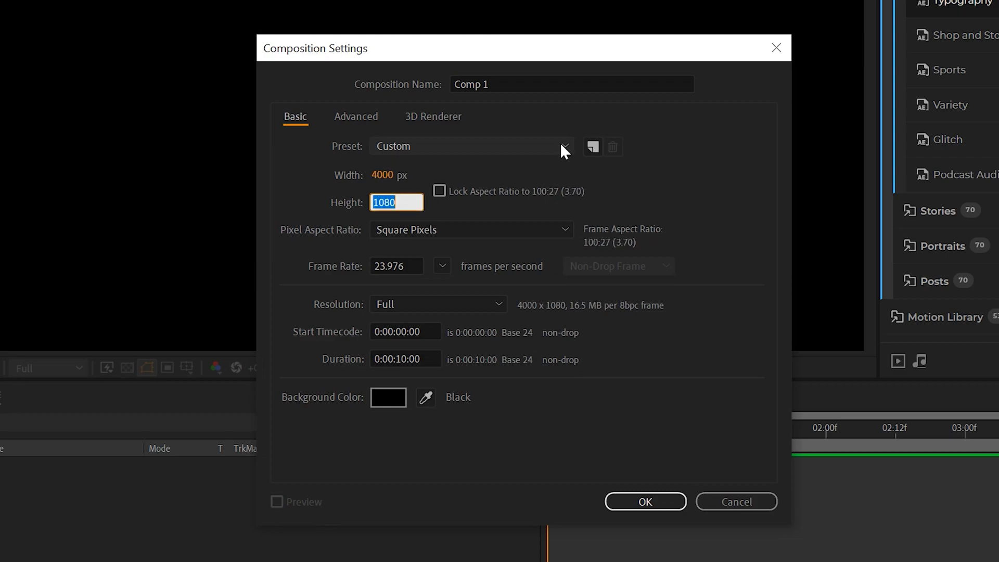
pyautogui.write('2000')
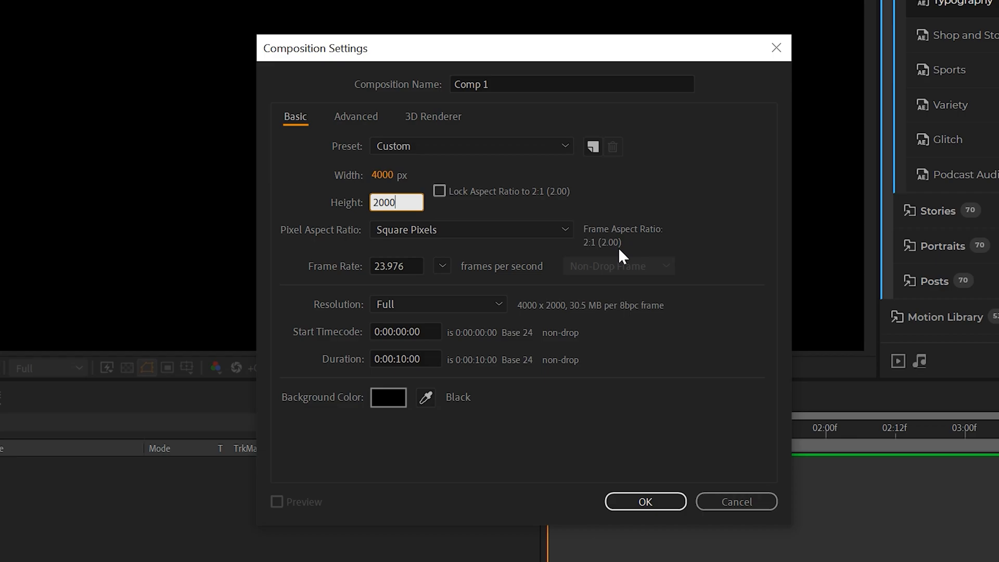
pyautogui.click(645, 502)
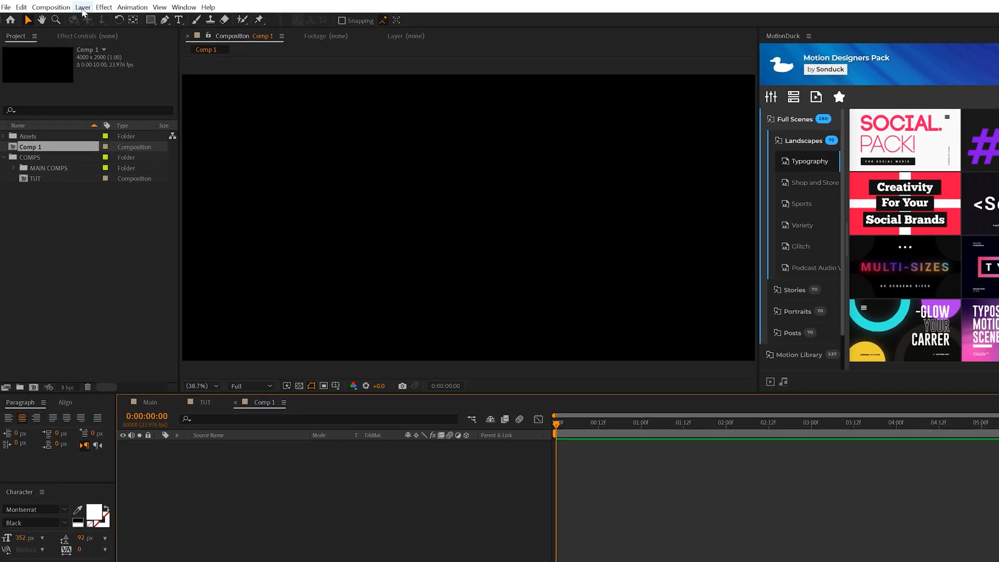
# Add a near-black solid layer named BG.
pyautogui.click(82, 7)
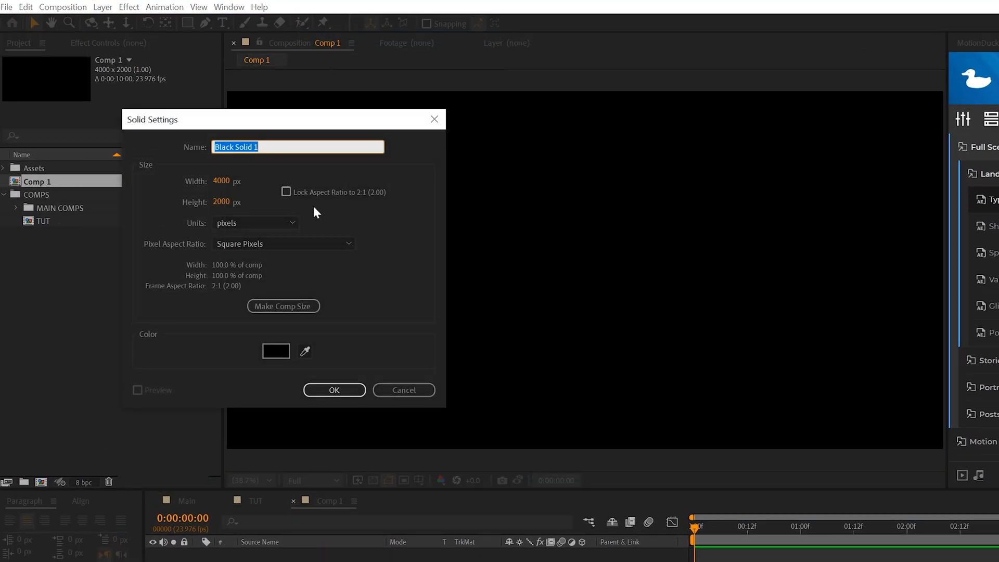
pyautogui.write('BG')
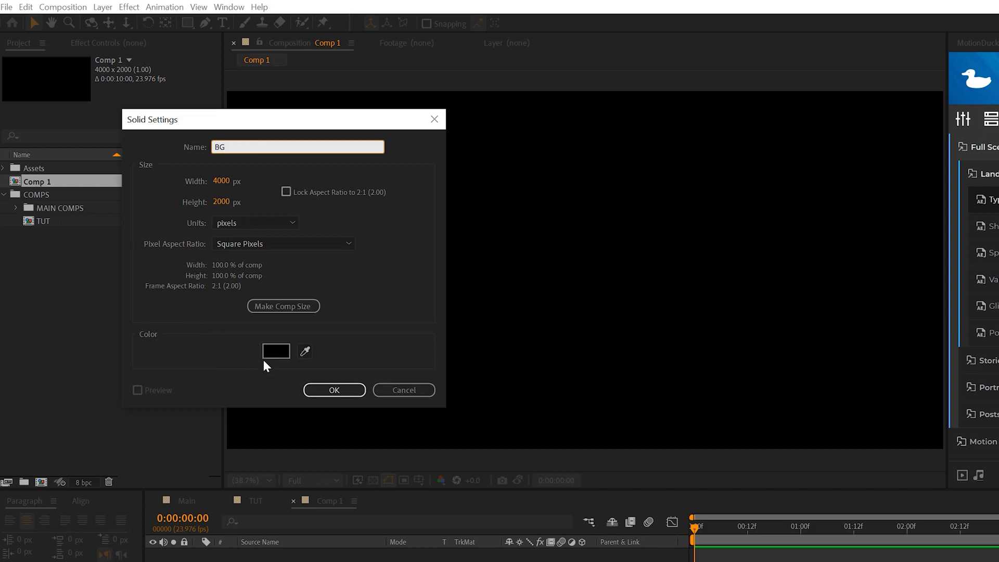
pyautogui.click(275, 351)
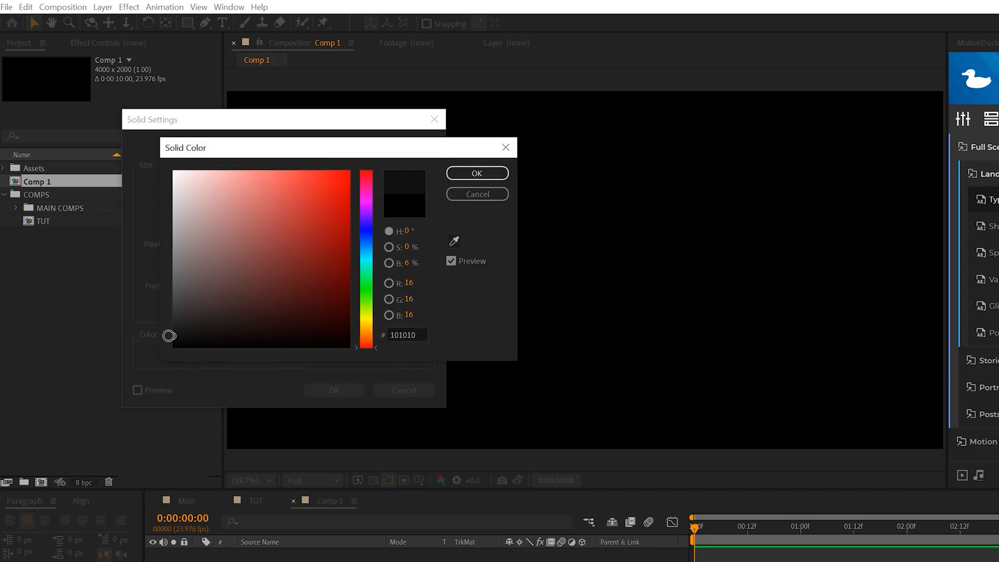
pyautogui.click(476, 173)
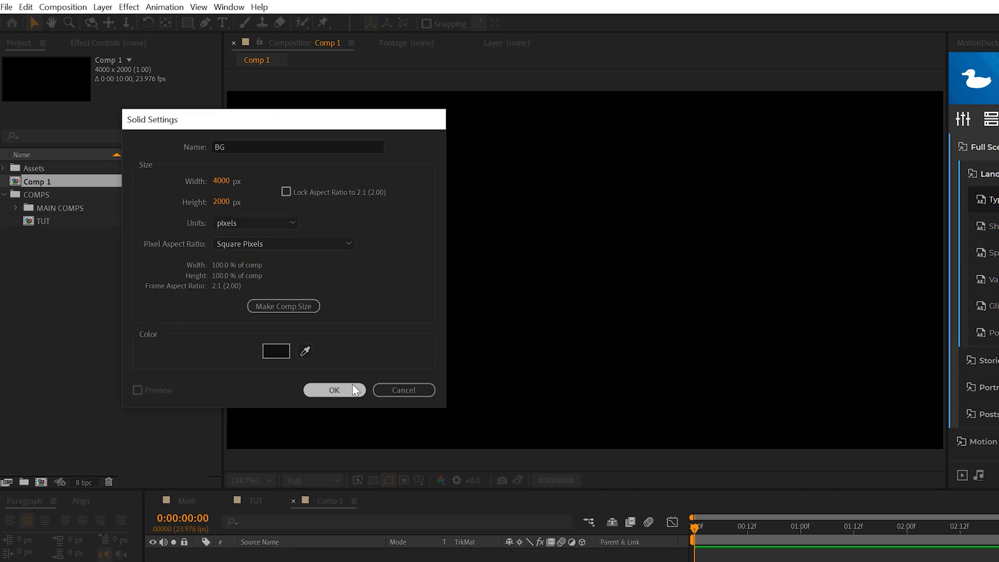
pyautogui.click(334, 390)
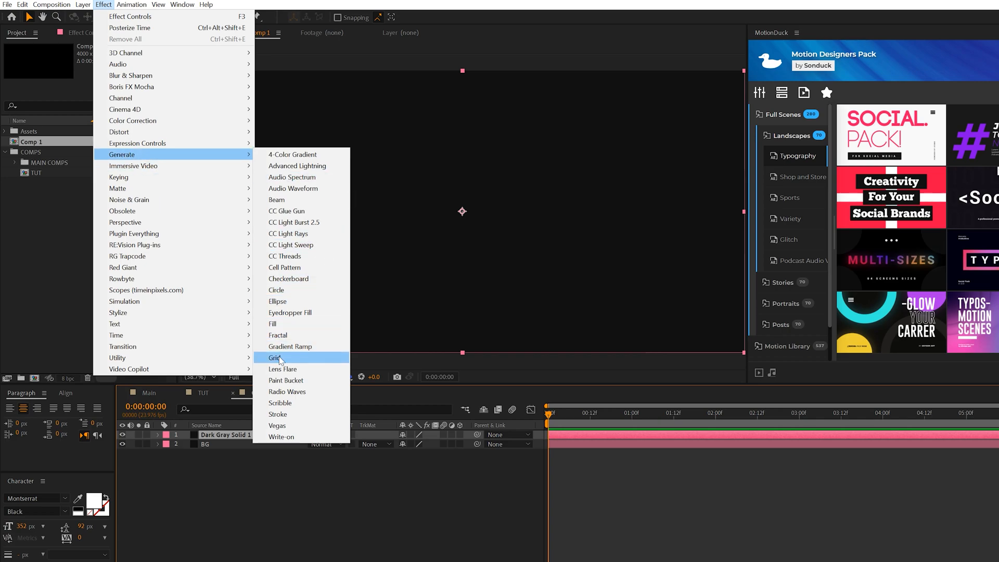
# Give the gray solid a Grid effect sized 50 by 30 via sliders, then switch to TUT.
pyautogui.click(275, 357)
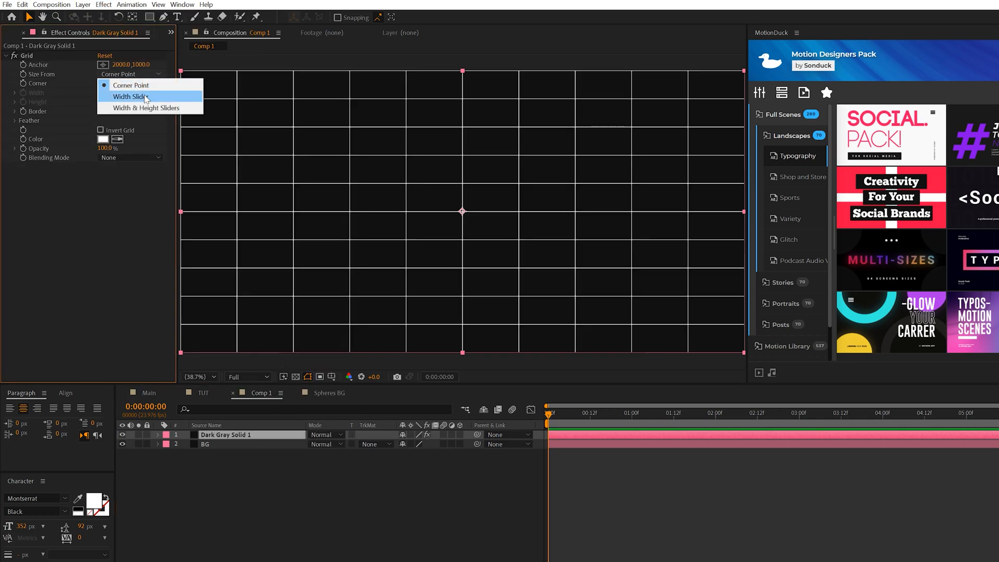
pyautogui.click(146, 108)
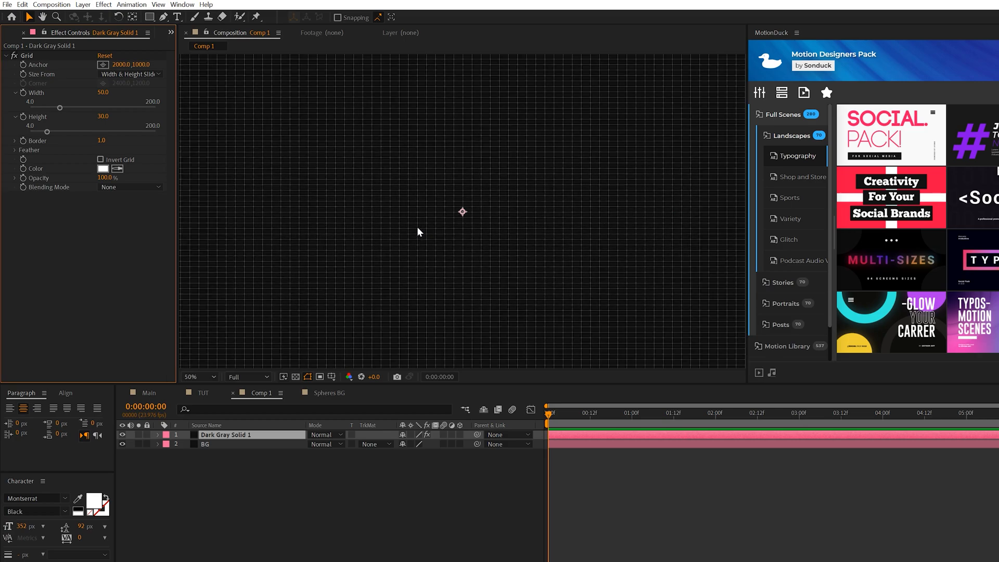
pyautogui.moveTo(231, 409)
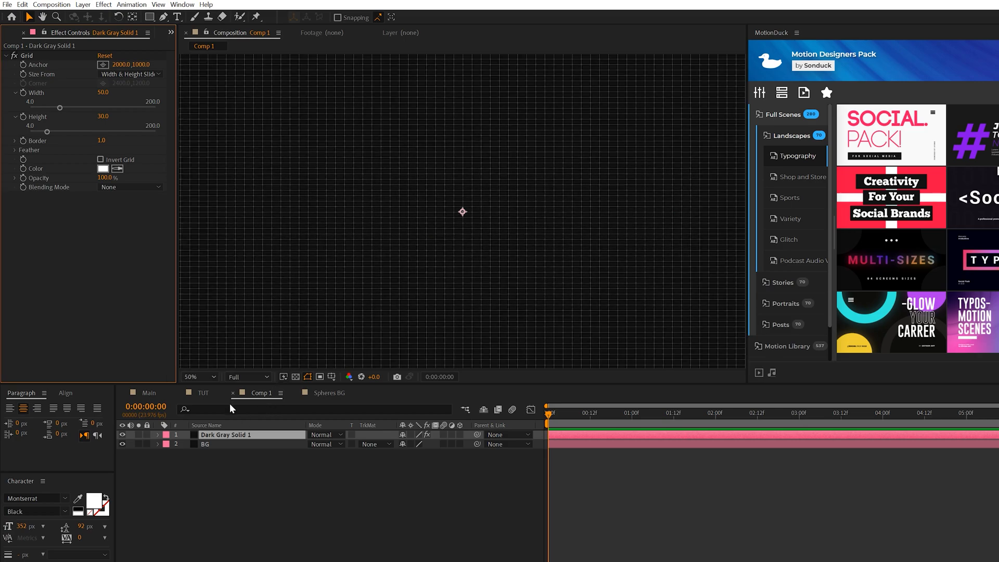
pyautogui.click(204, 392)
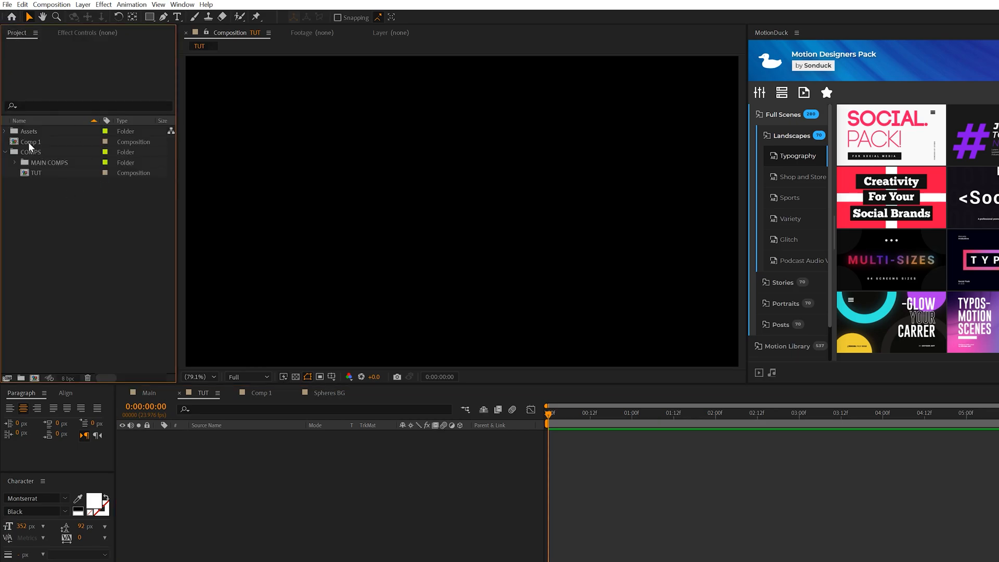
# Apply the CC Sphere perspective effect to the grid layer in TUT.
pyautogui.doubleClick(31, 142)
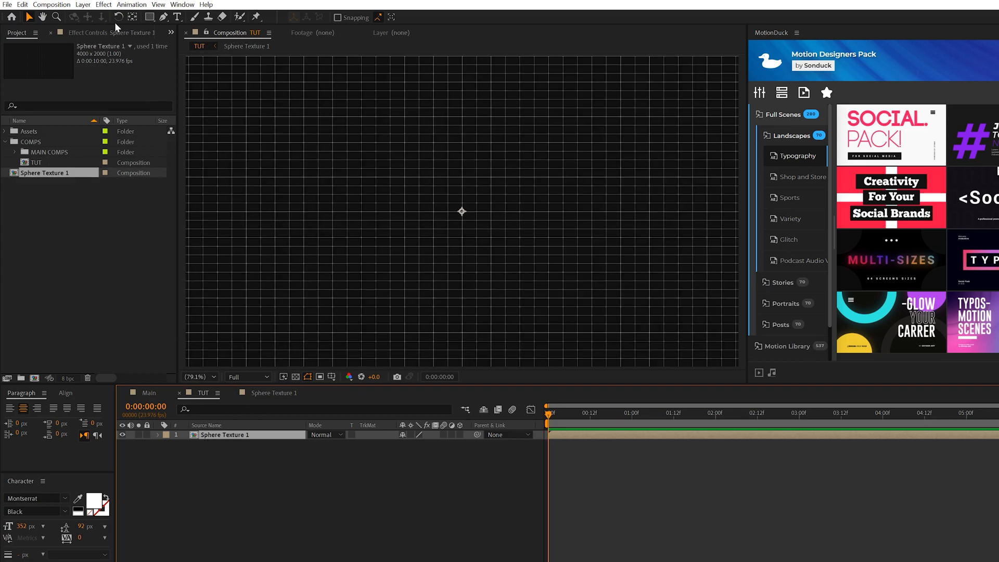
pyautogui.click(103, 5)
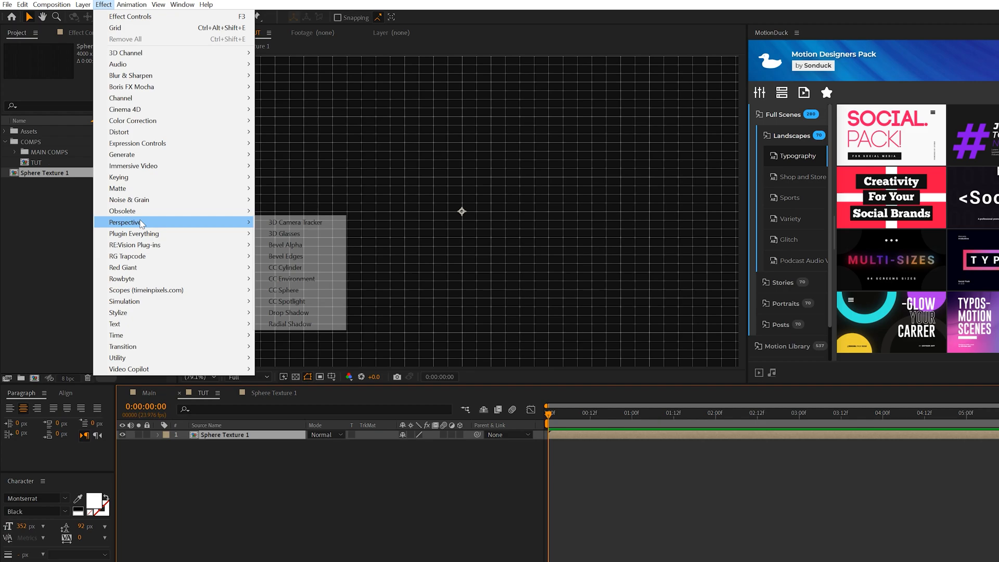
pyautogui.click(284, 290)
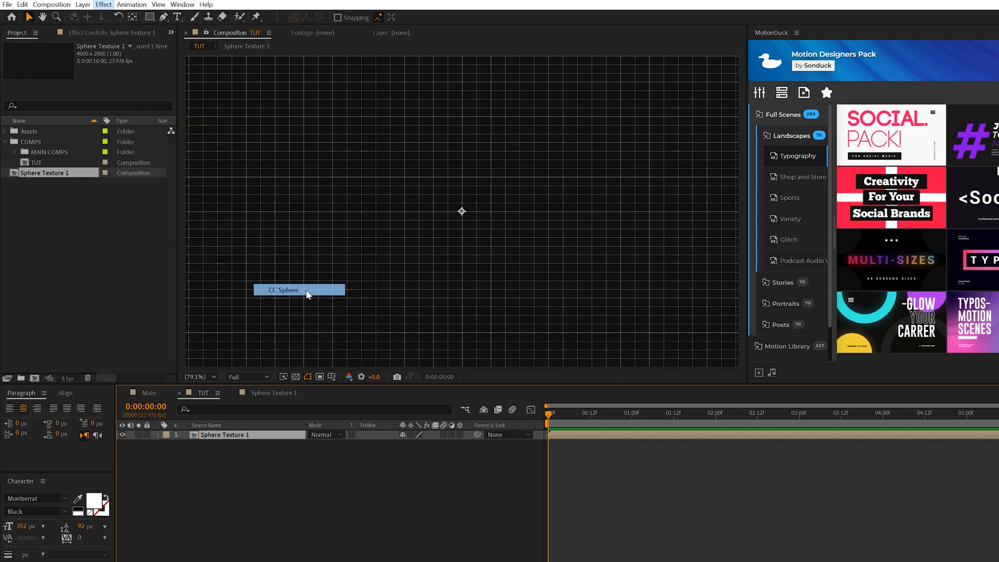
pyautogui.doubleClick(282, 290)
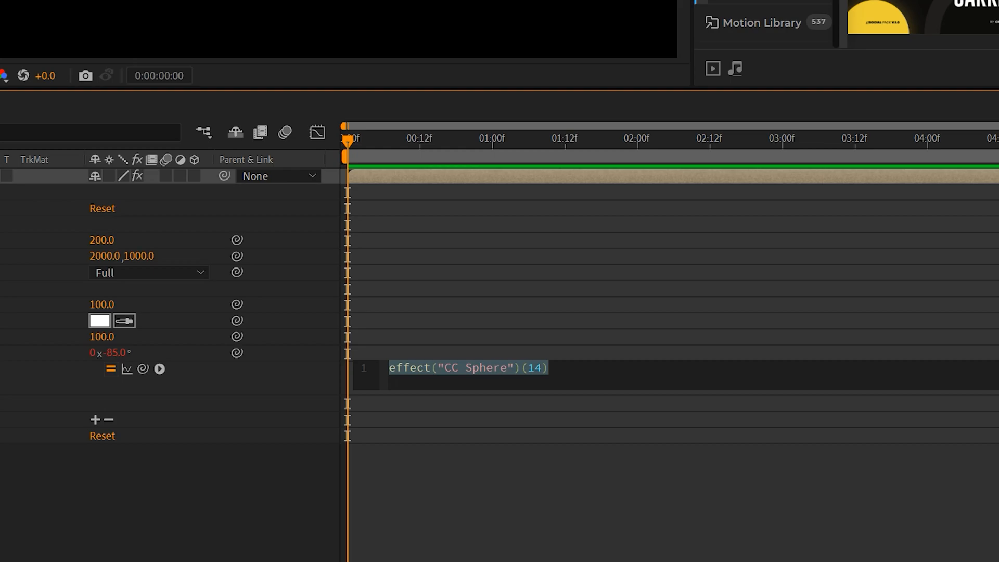
# Add expressions time*100 to Light Direction and time*10 to Rotation X.
pyautogui.write('time*100')
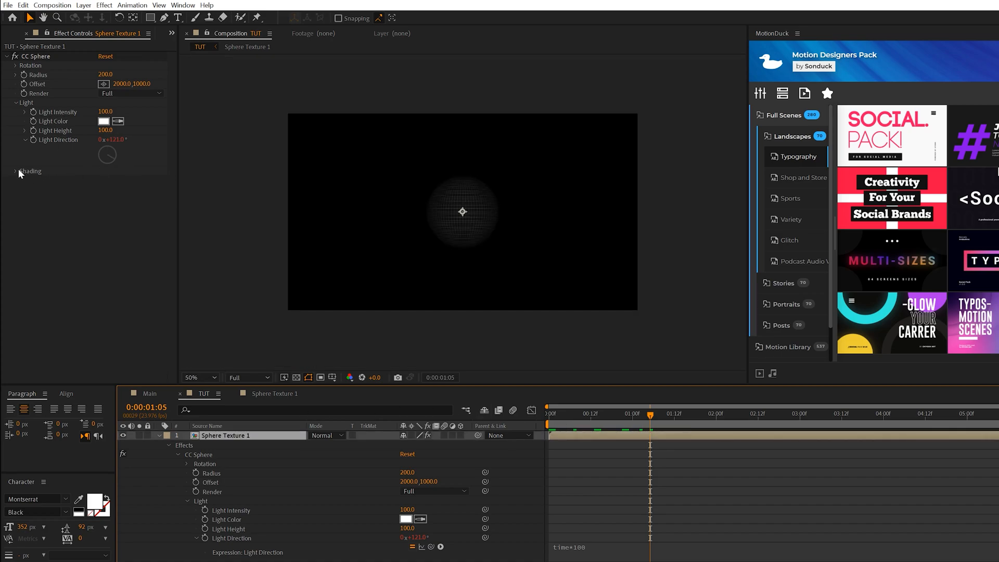
pyautogui.click(15, 171)
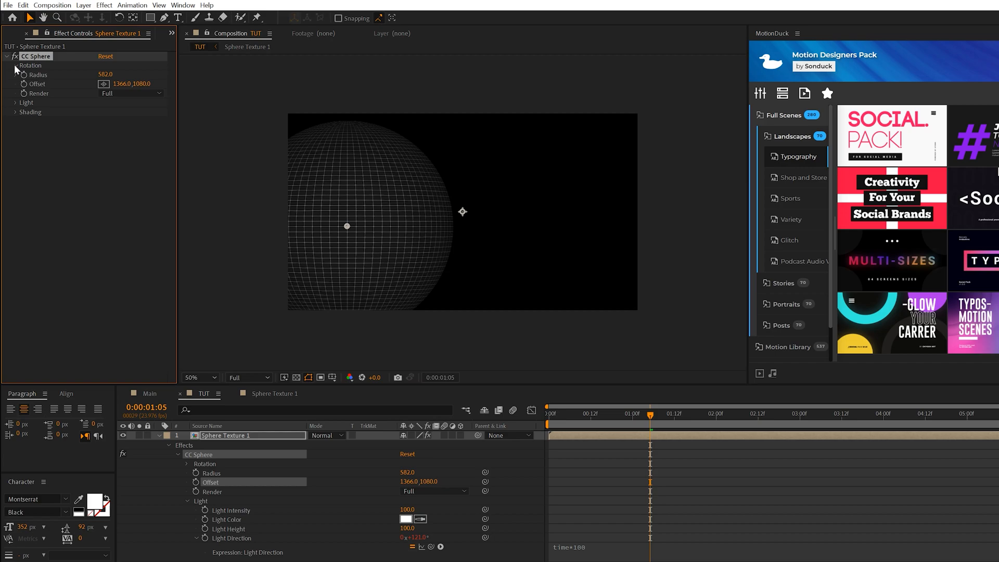
pyautogui.click(15, 66)
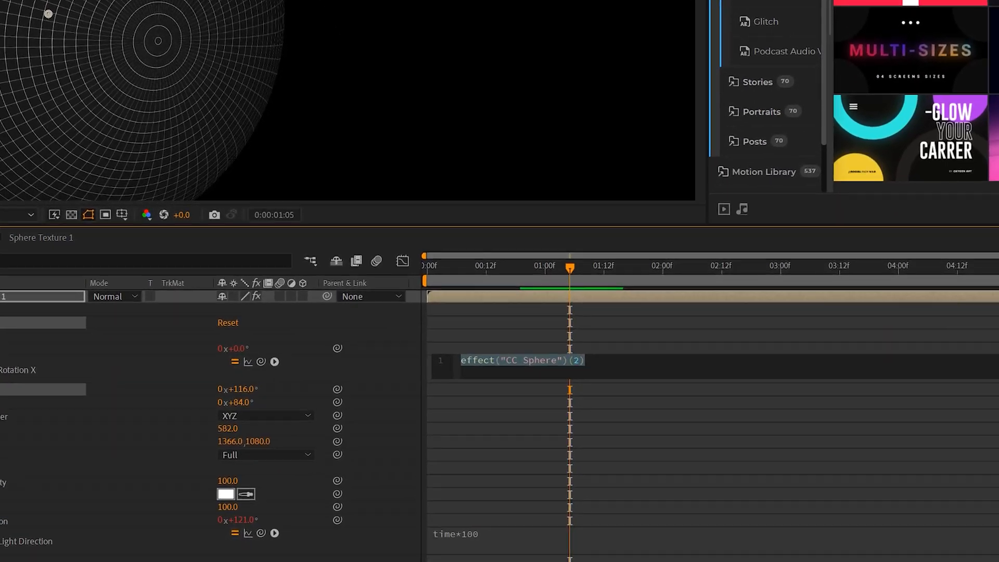
pyautogui.write('time*10')
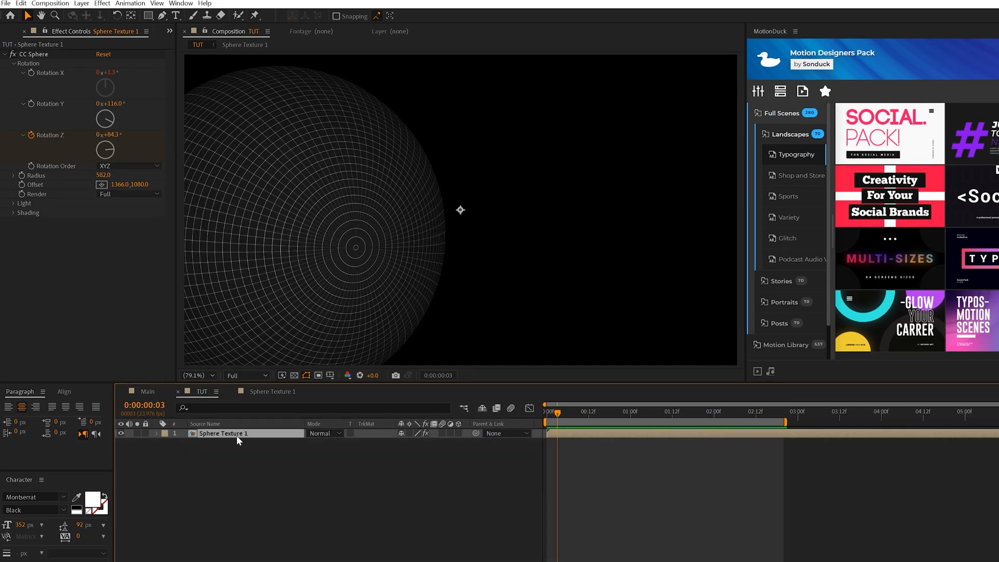
# Duplicate Sphere Texture 1, nudge its CC Sphere Offset, and scrub its rotation.
pyautogui.click(21, 4)
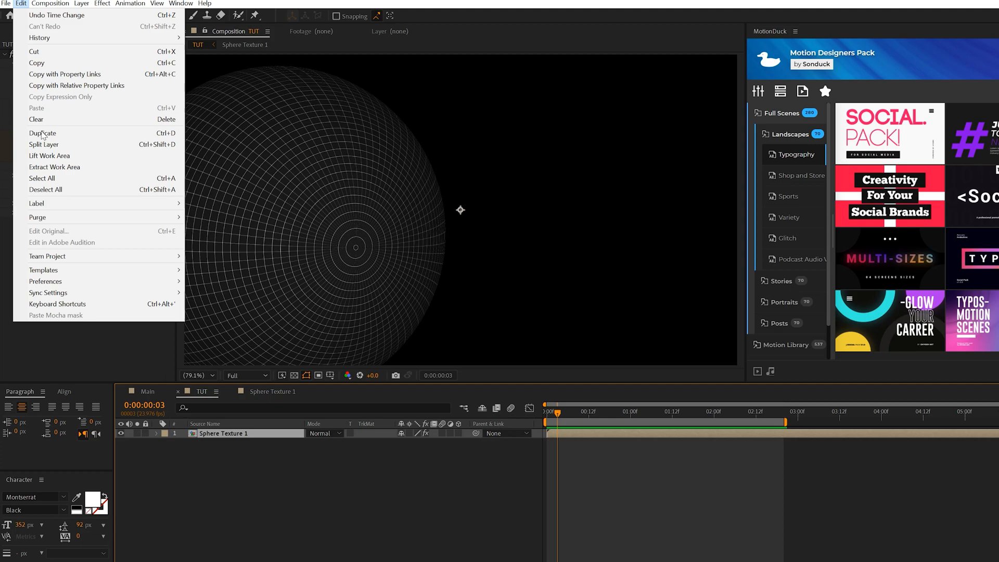
pyautogui.click(42, 133)
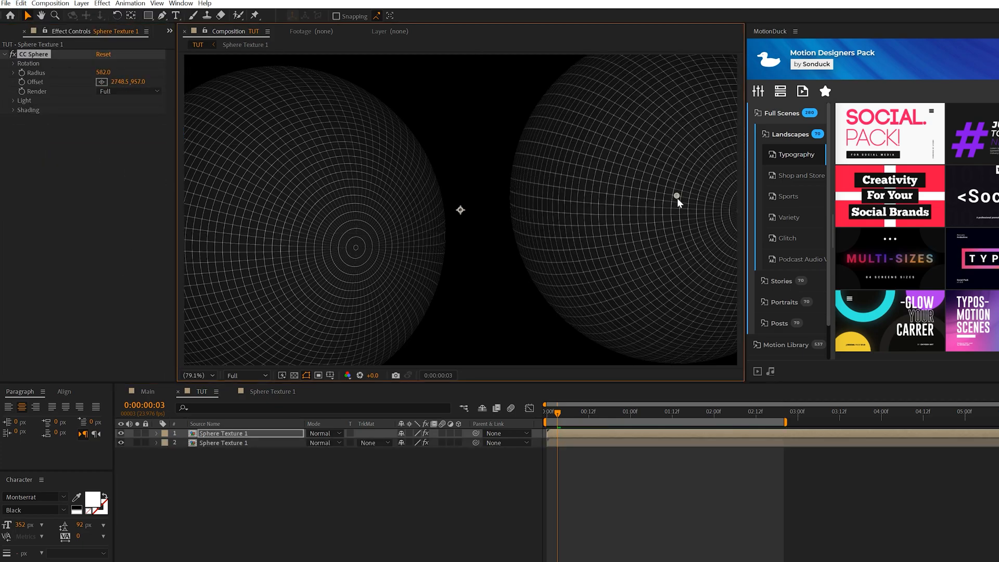
pyautogui.moveTo(676, 196); pyautogui.dragTo(683, 210)
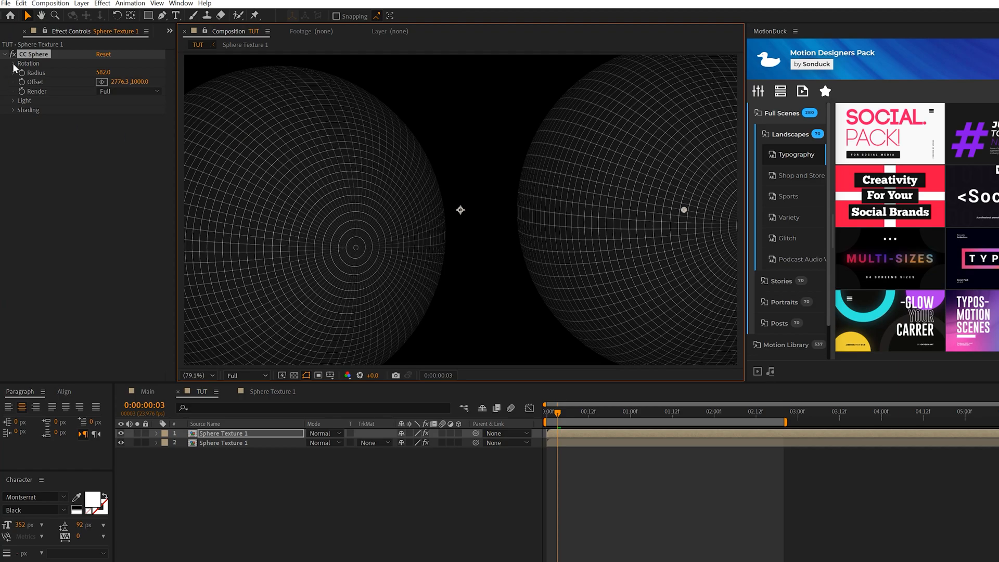
pyautogui.click(13, 63)
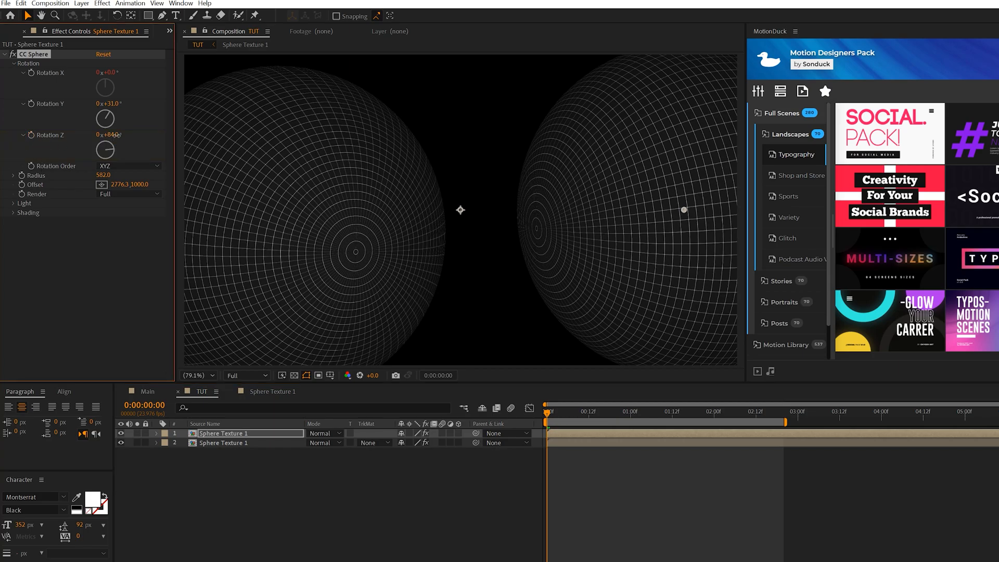
pyautogui.moveTo(110, 134); pyautogui.dragTo(127, 134)
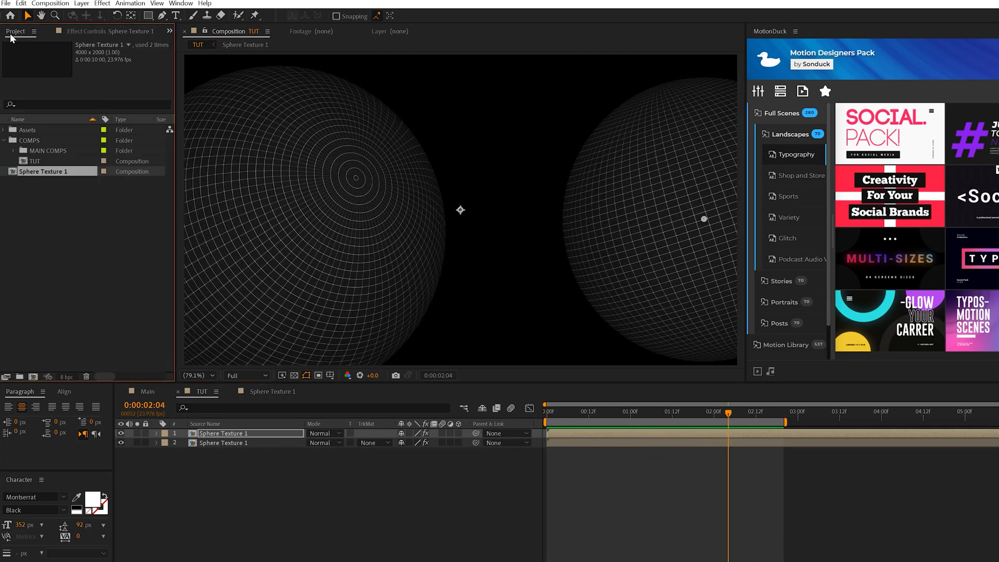
# Duplicate Sphere Texture 1 as Sphere Texture 3 with a 2D2D2D BG fill.
pyautogui.click(45, 171)
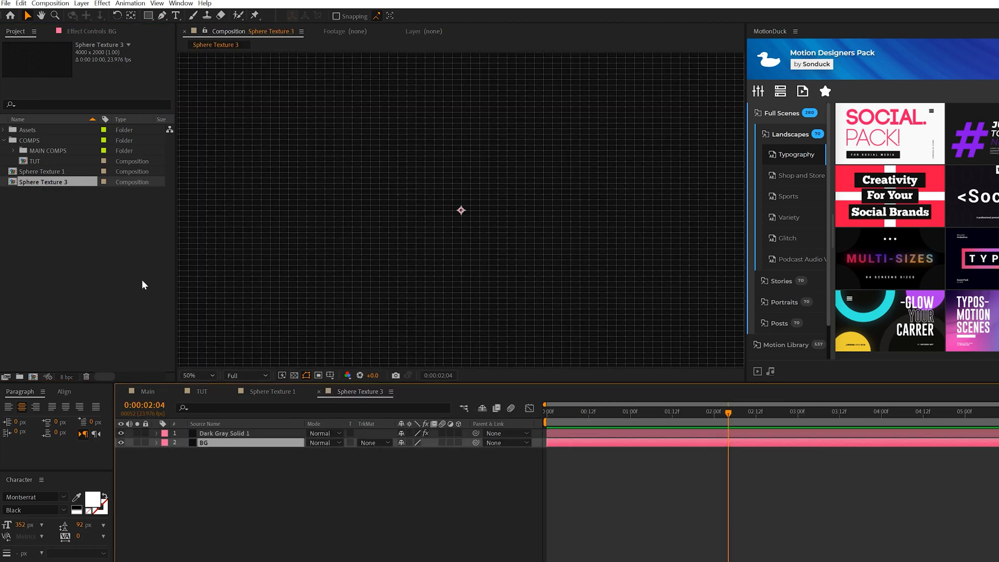
pyautogui.click(102, 3)
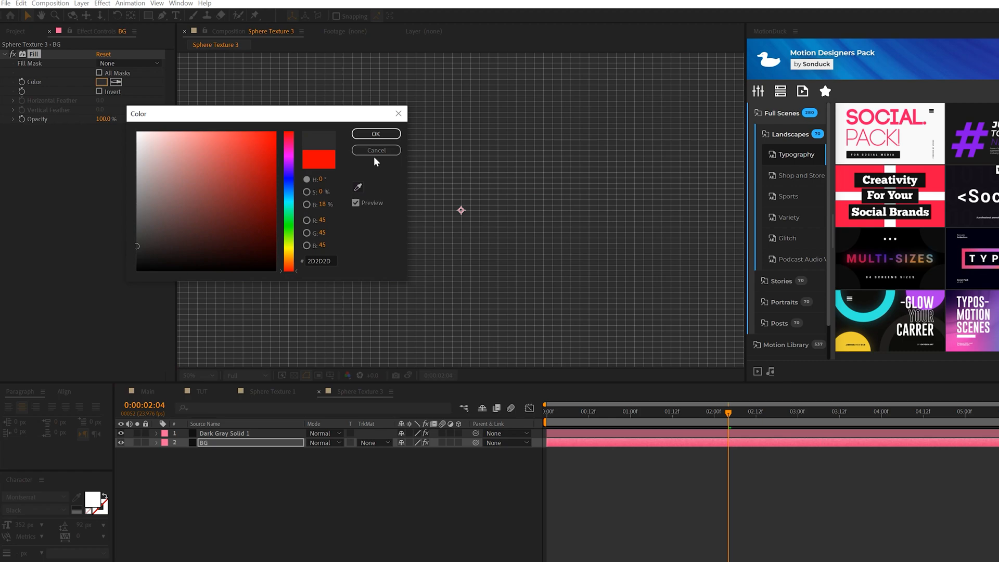
pyautogui.click(375, 134)
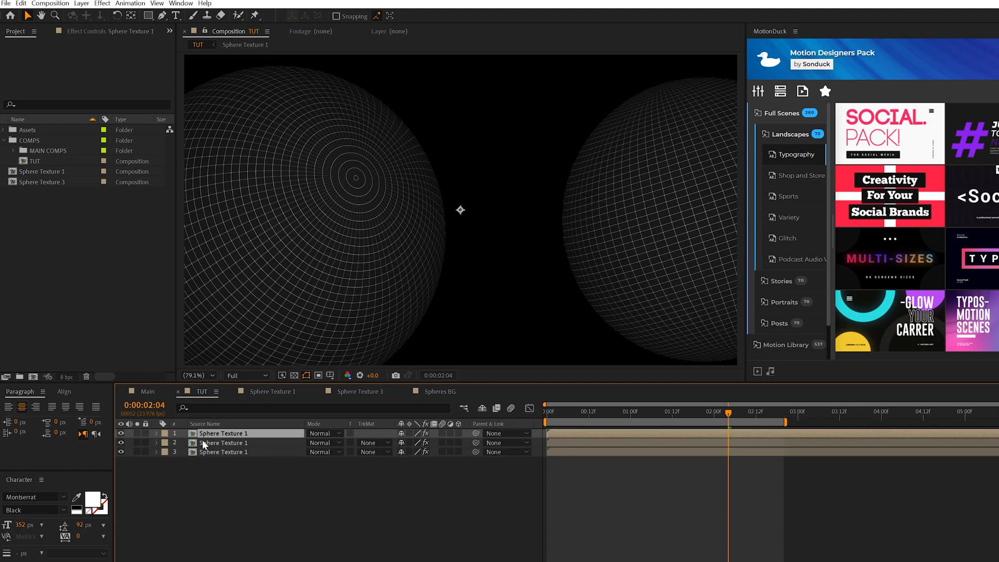
# Place Sphere Texture 3 as the top TUT layer and set Light Height to 50.
pyautogui.click(43, 182)
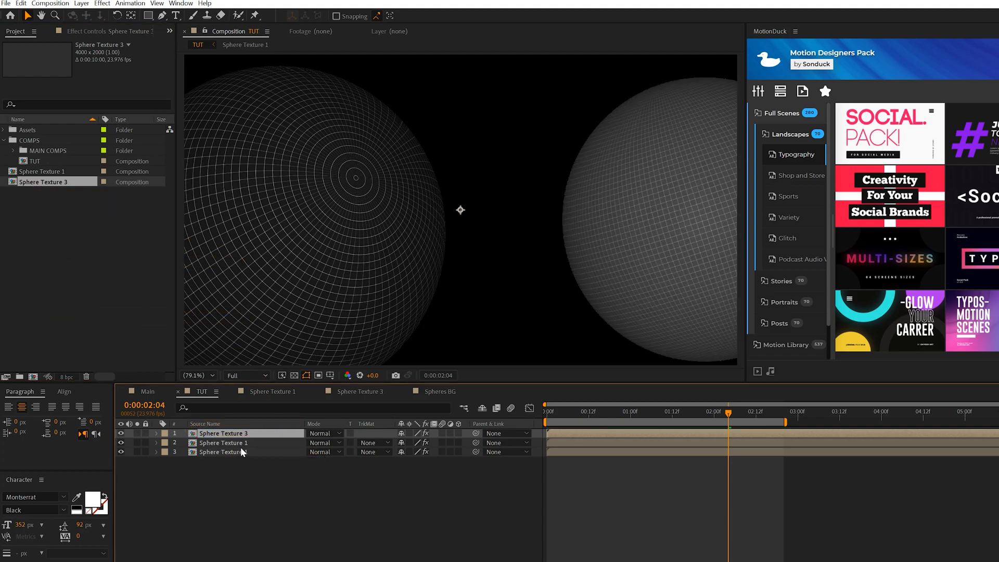
pyautogui.click(223, 432)
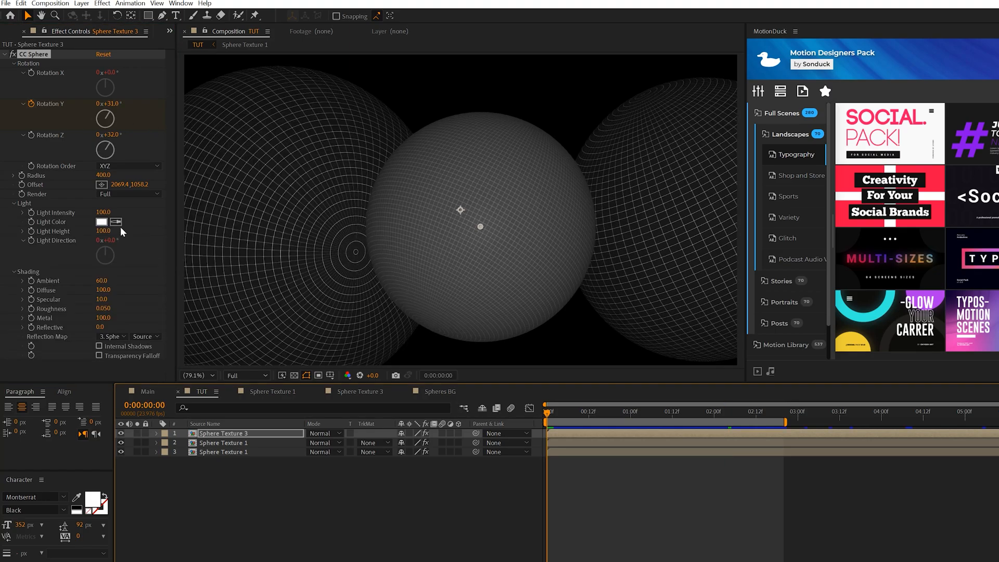
pyautogui.click(103, 231)
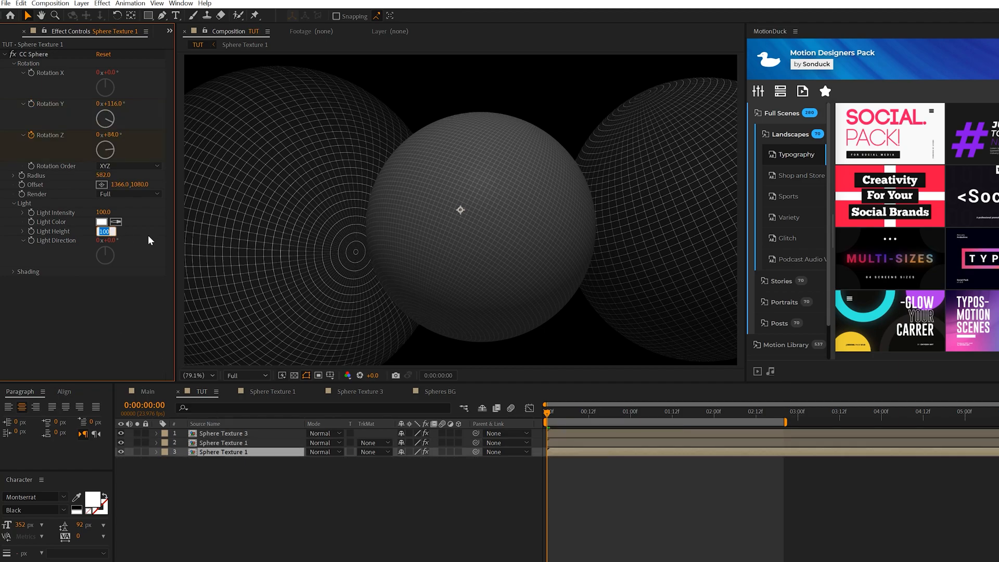
pyautogui.write('50')
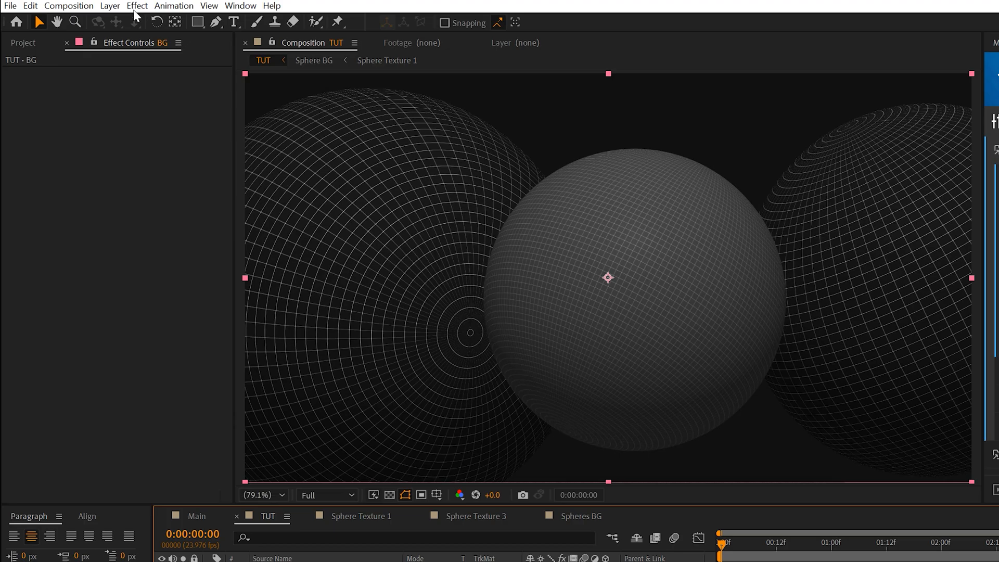
# Recolour the background fill to a saturated teal.
pyautogui.click(137, 5)
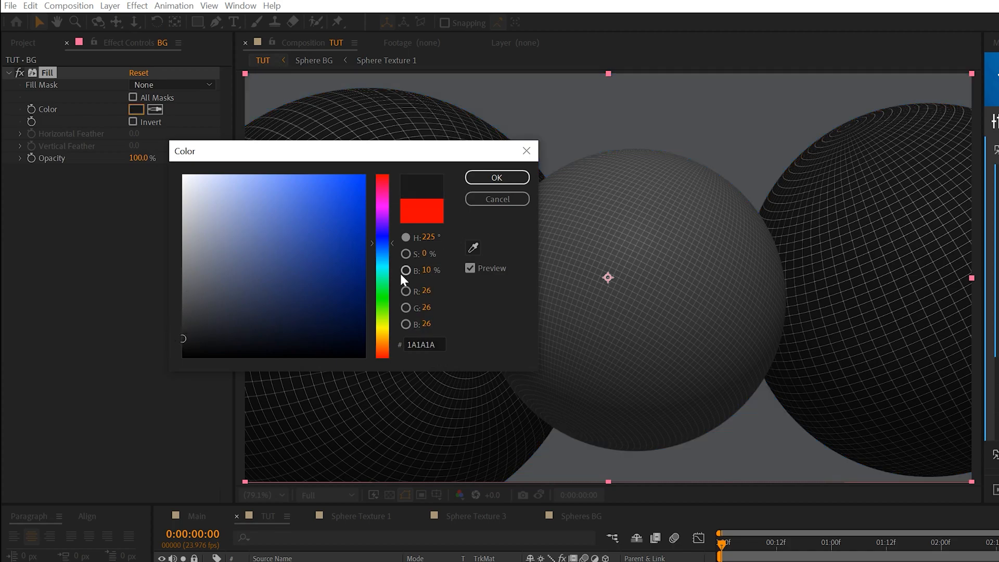
pyautogui.moveTo(383, 239); pyautogui.dragTo(383, 281)
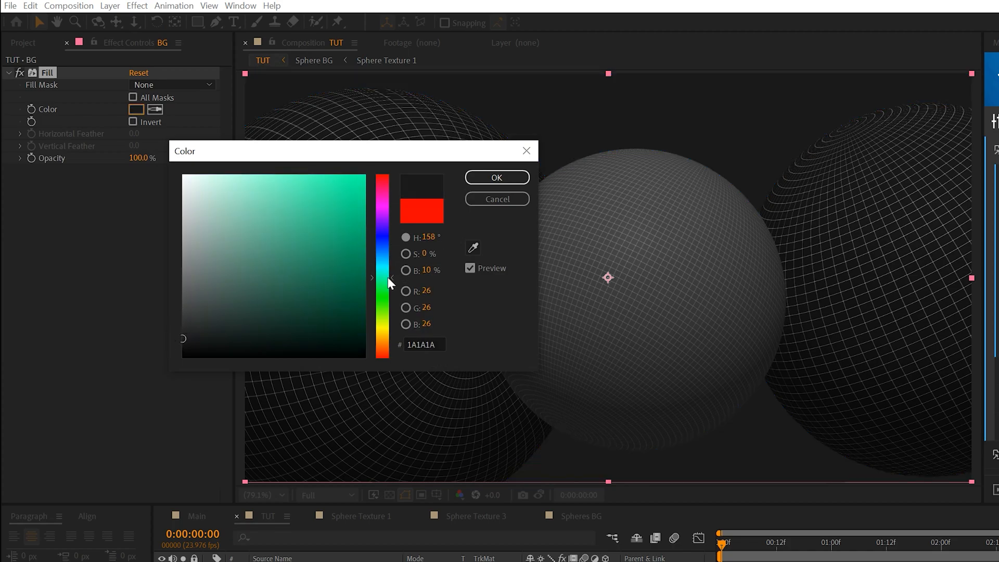
pyautogui.click(313, 187)
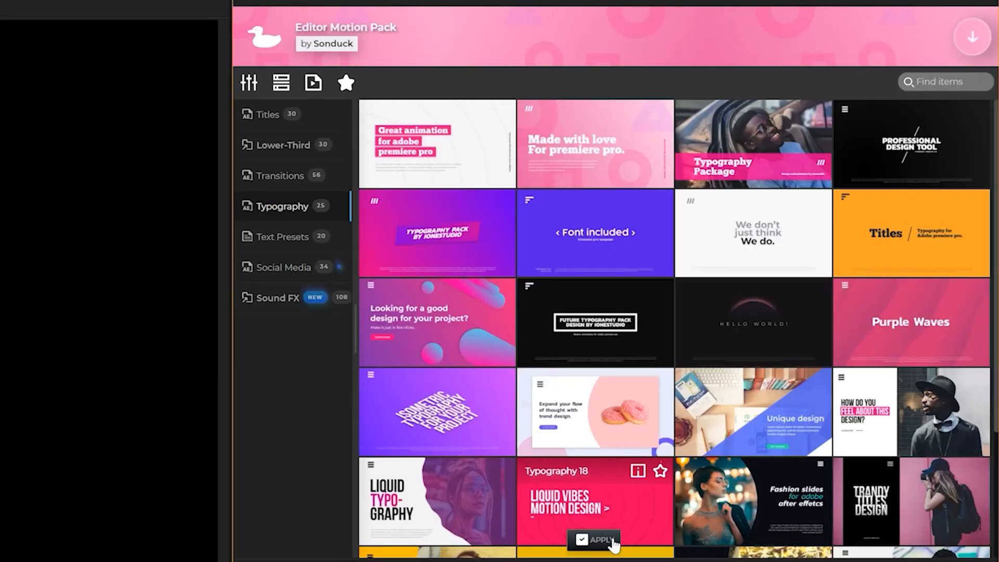
# Apply the Typography 18 preset from MotionDuck.
pyautogui.click(599, 540)
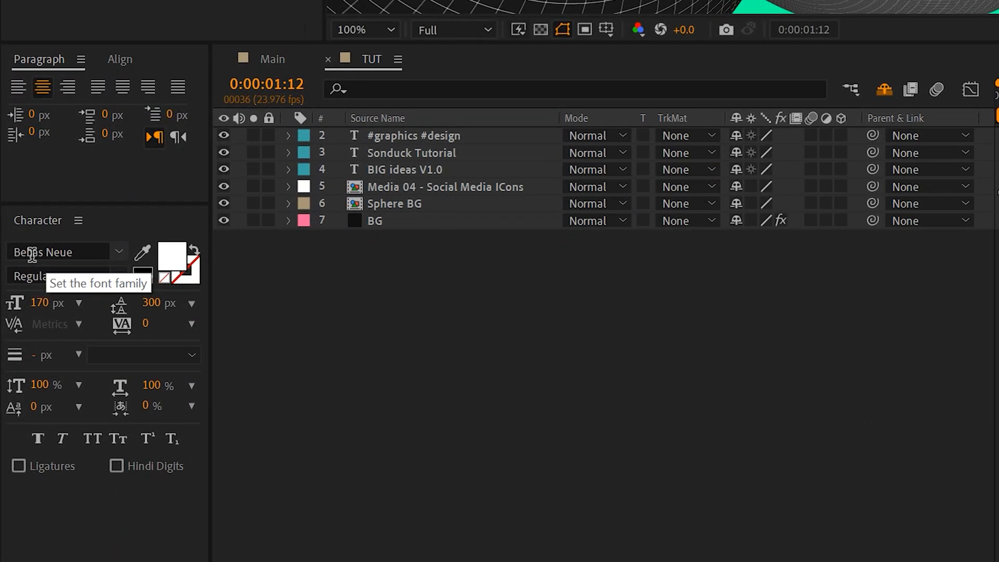
pyautogui.moveTo(210, 220)
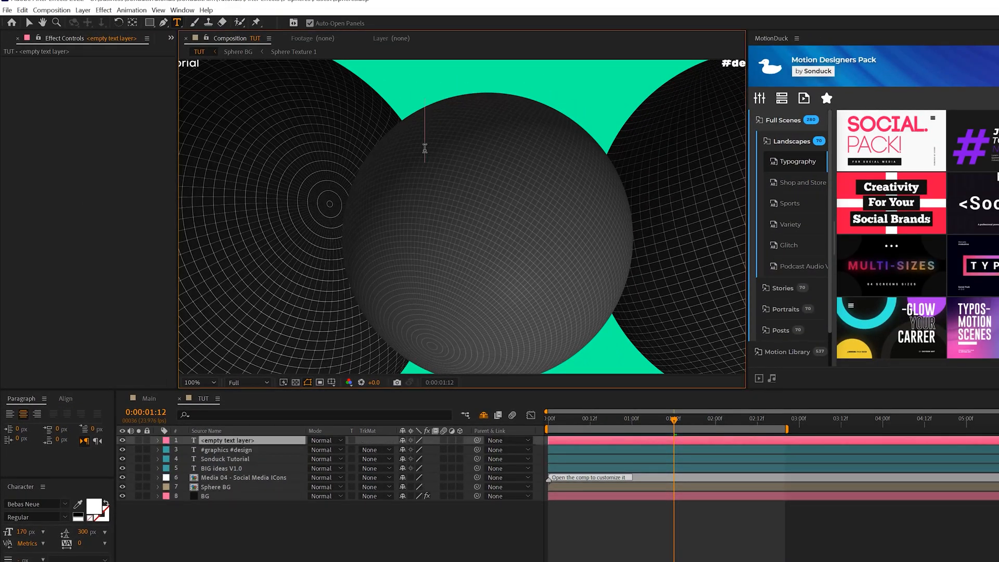
# Type MOT, T, ION and TIP on separate lines.
pyautogui.write('MOT')
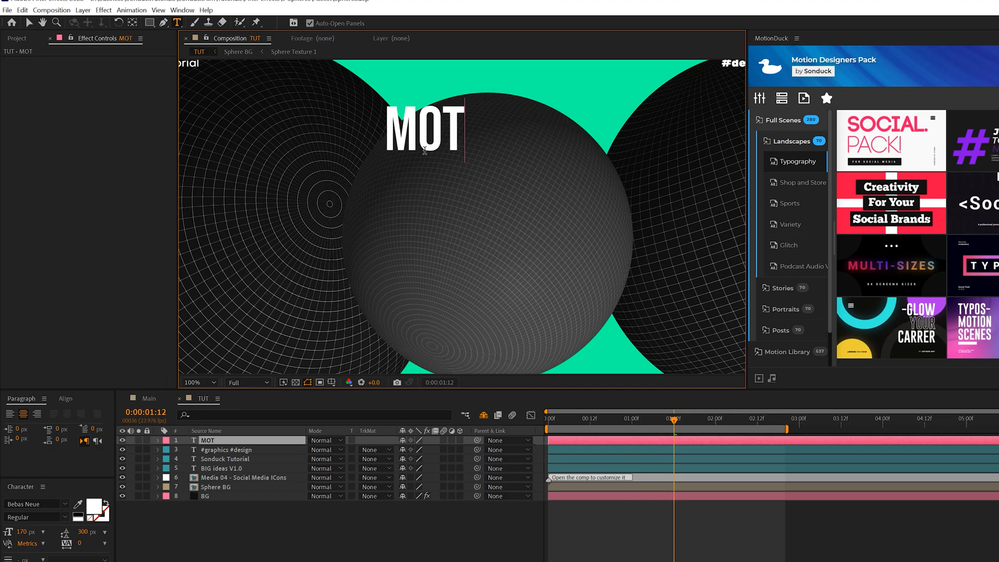
pyautogui.write('T')
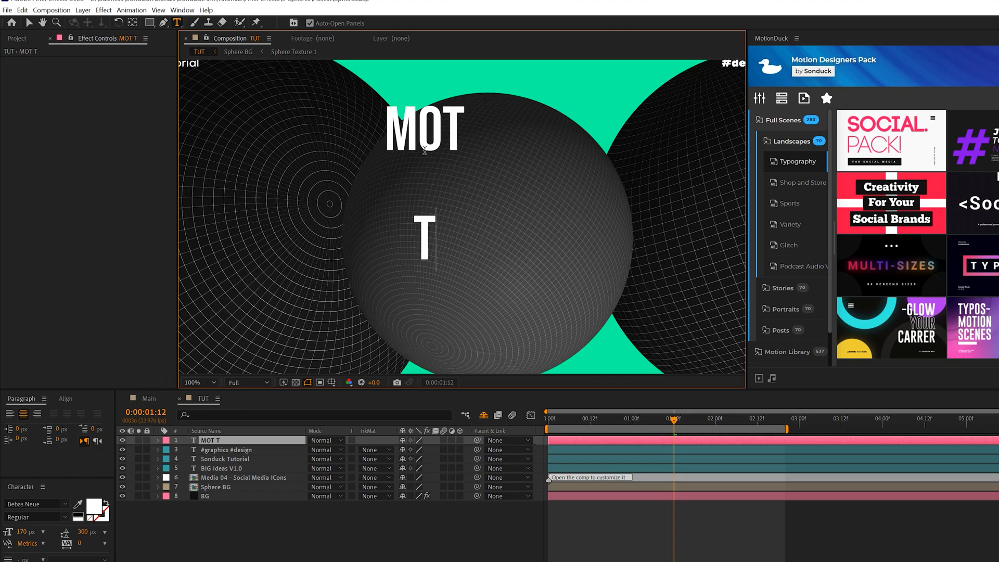
pyautogui.write('ION')
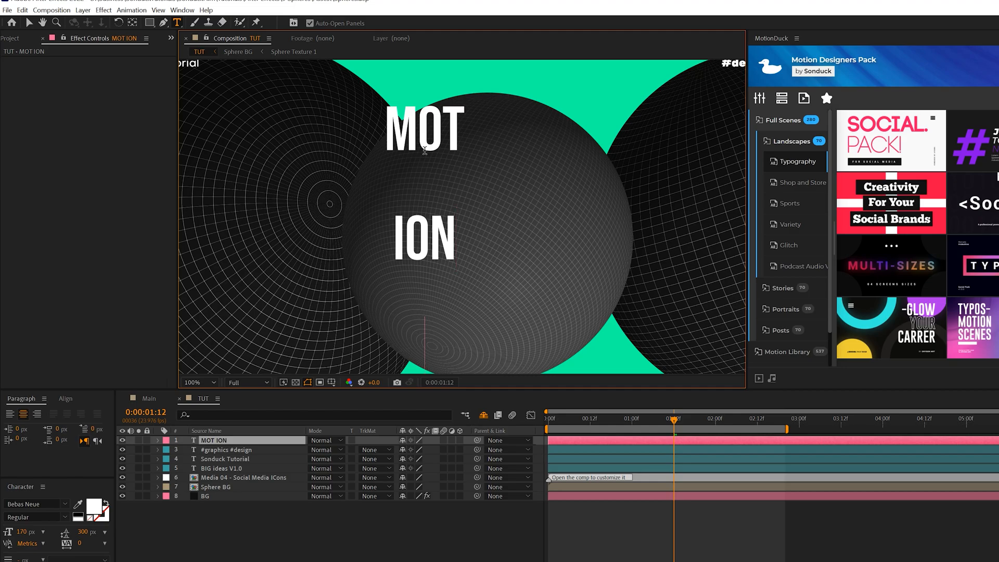
pyautogui.write('TIP')
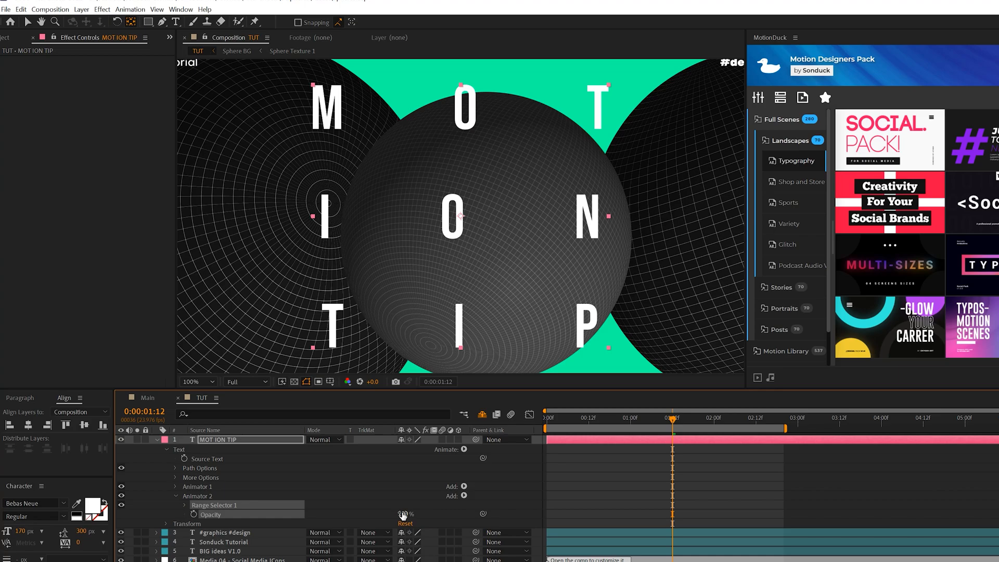
# Set the text animator's opacity to 0%.
pyautogui.click(193, 505)
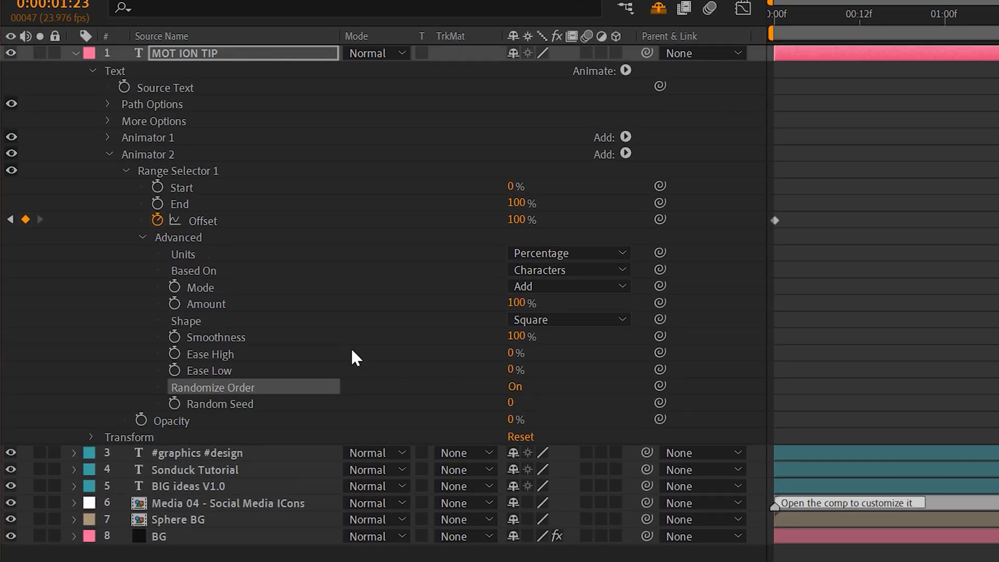
pyautogui.moveTo(179, 411)
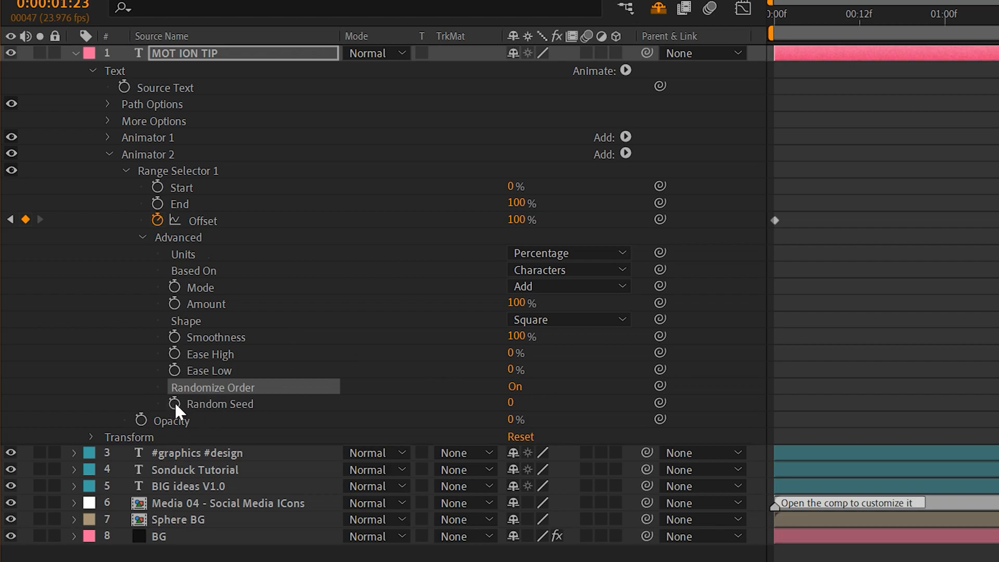